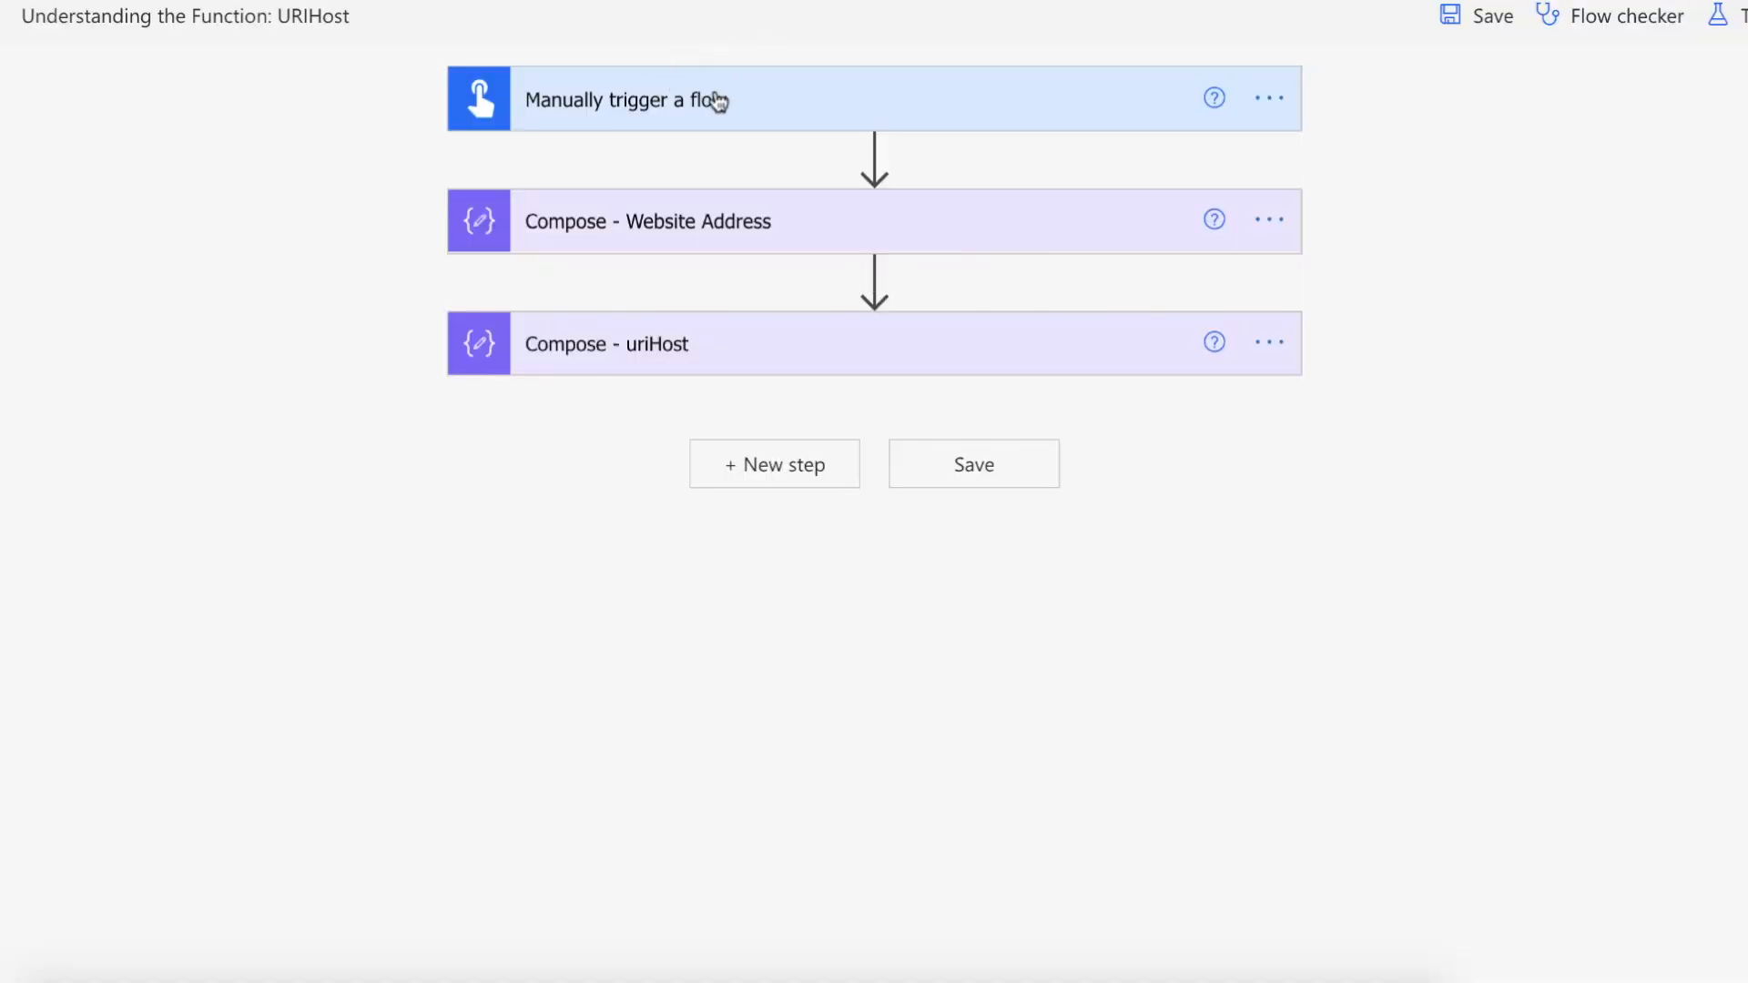
# - Reveal the website URL in Compose - Website Address and the uriHost(...) expression in Compose - uriHost
pyautogui.click(646, 220)
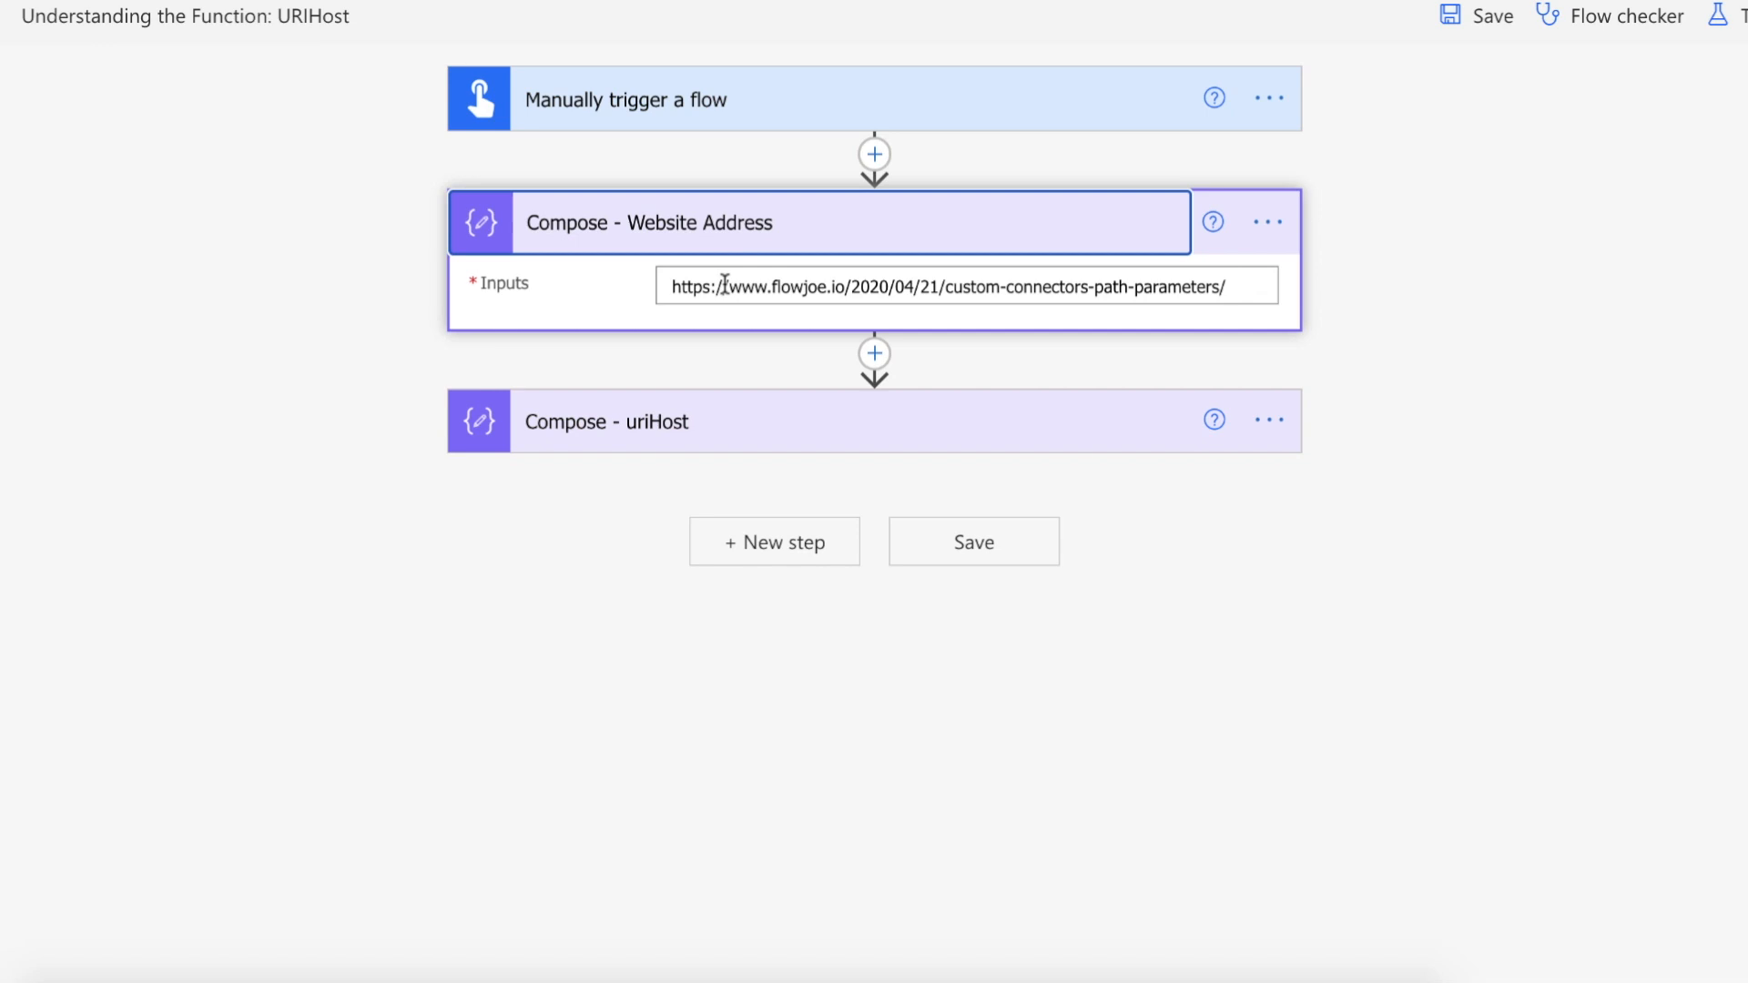
pyautogui.moveTo(1124, 320)
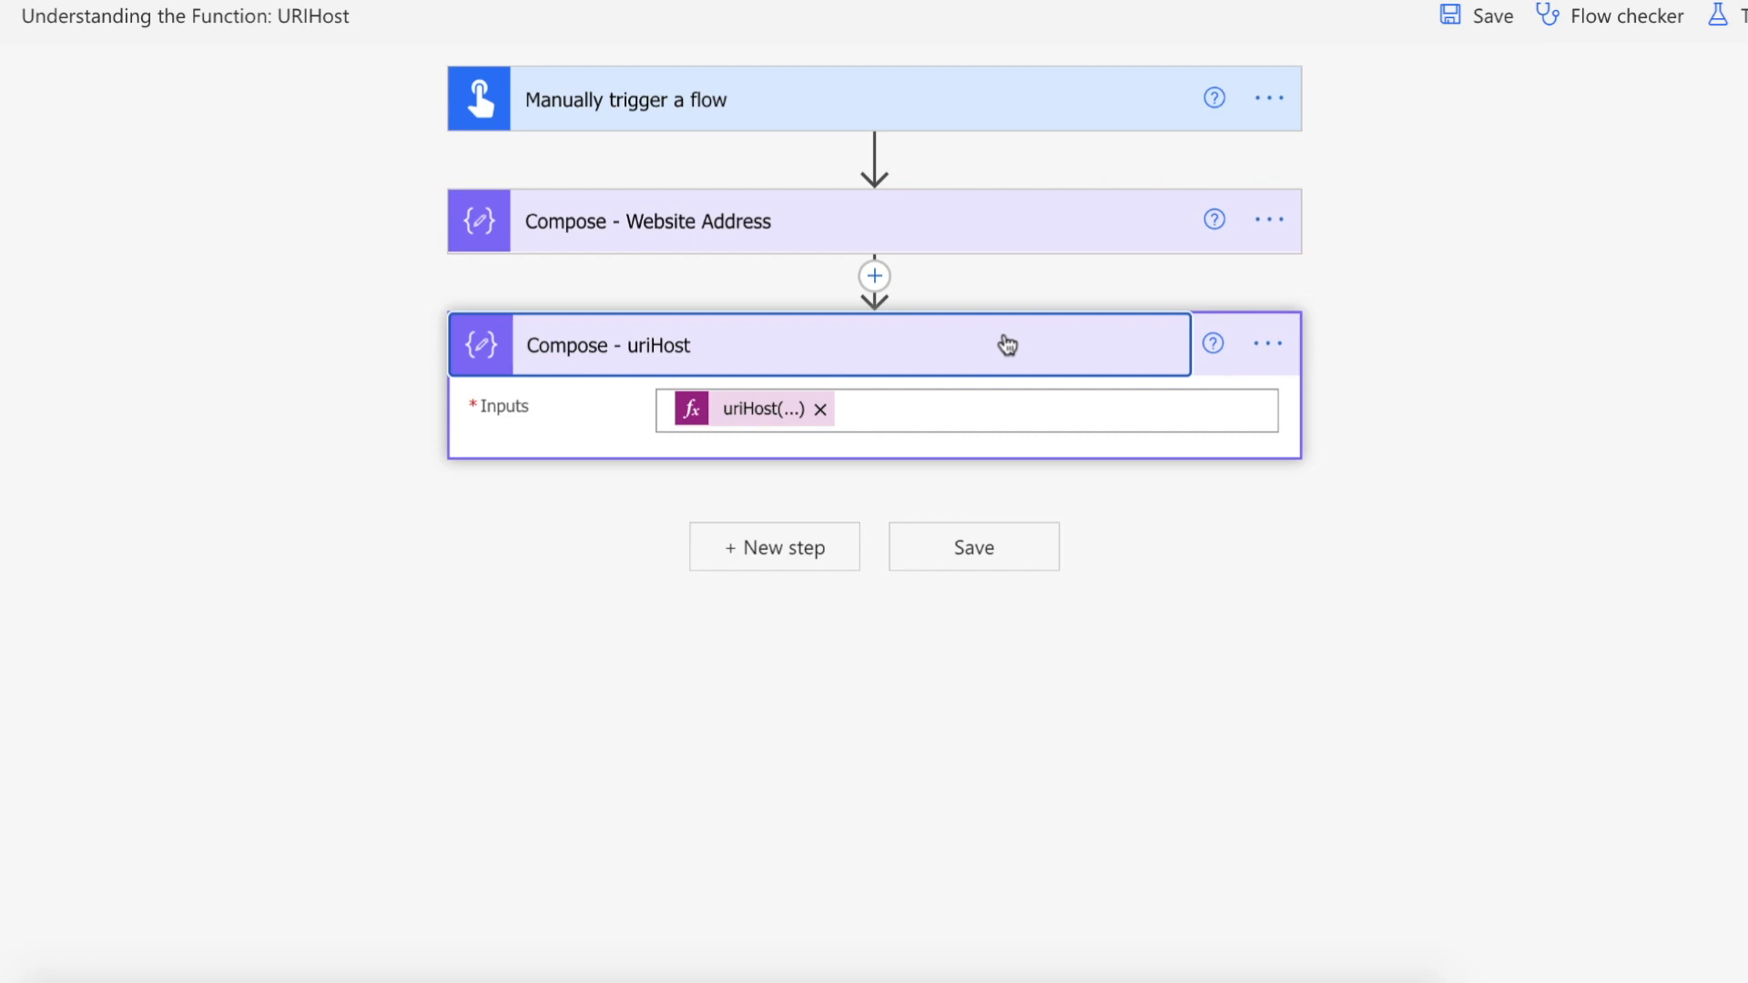
pyautogui.click(758, 409)
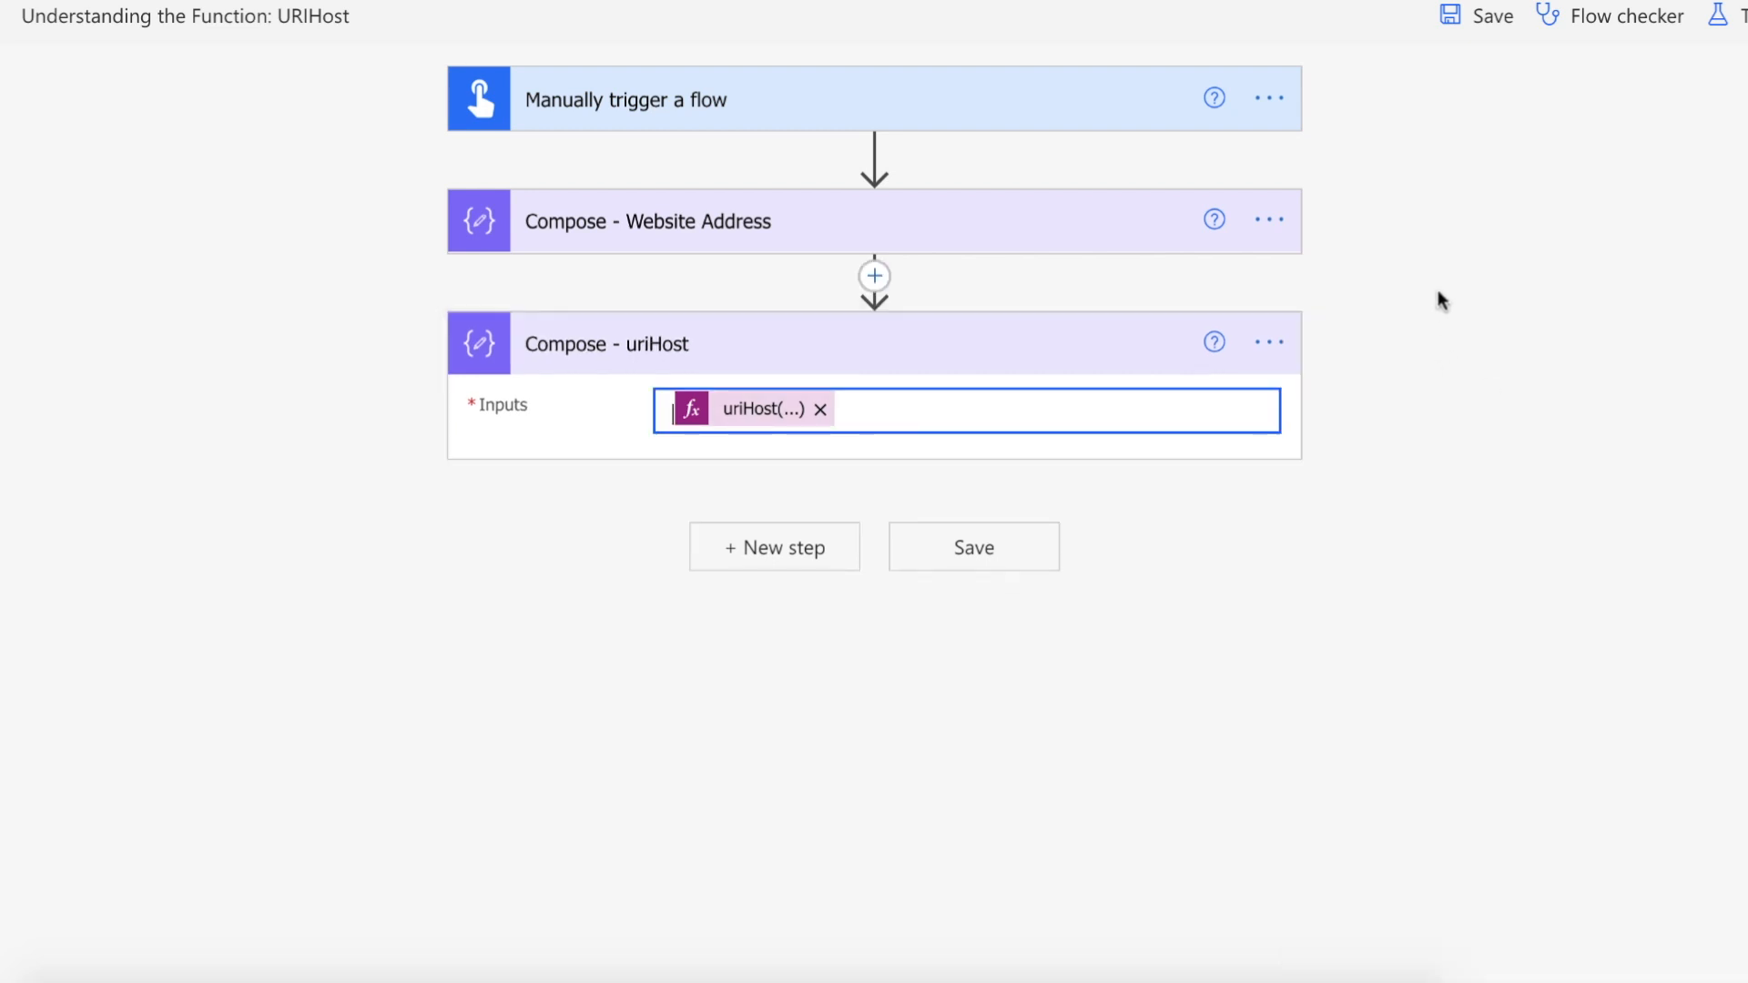
# - Test the flow manually so the trigger and both Compose steps succeed
pyautogui.click(1739, 15)
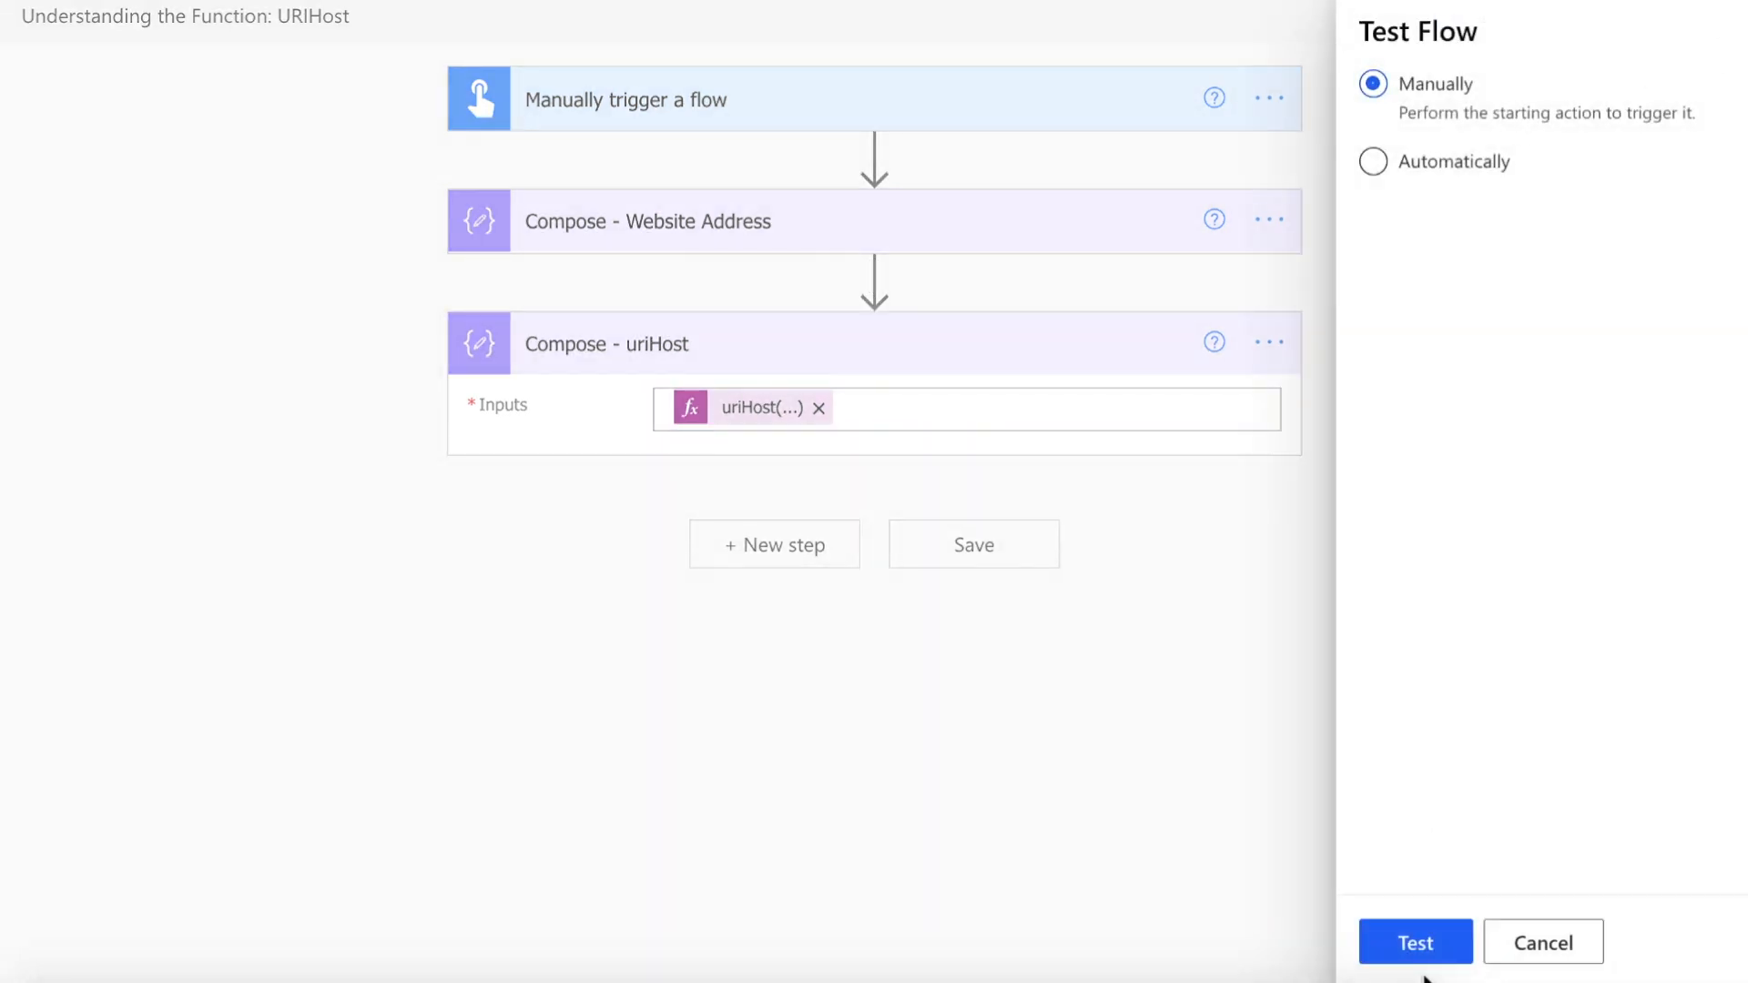
pyautogui.click(1413, 942)
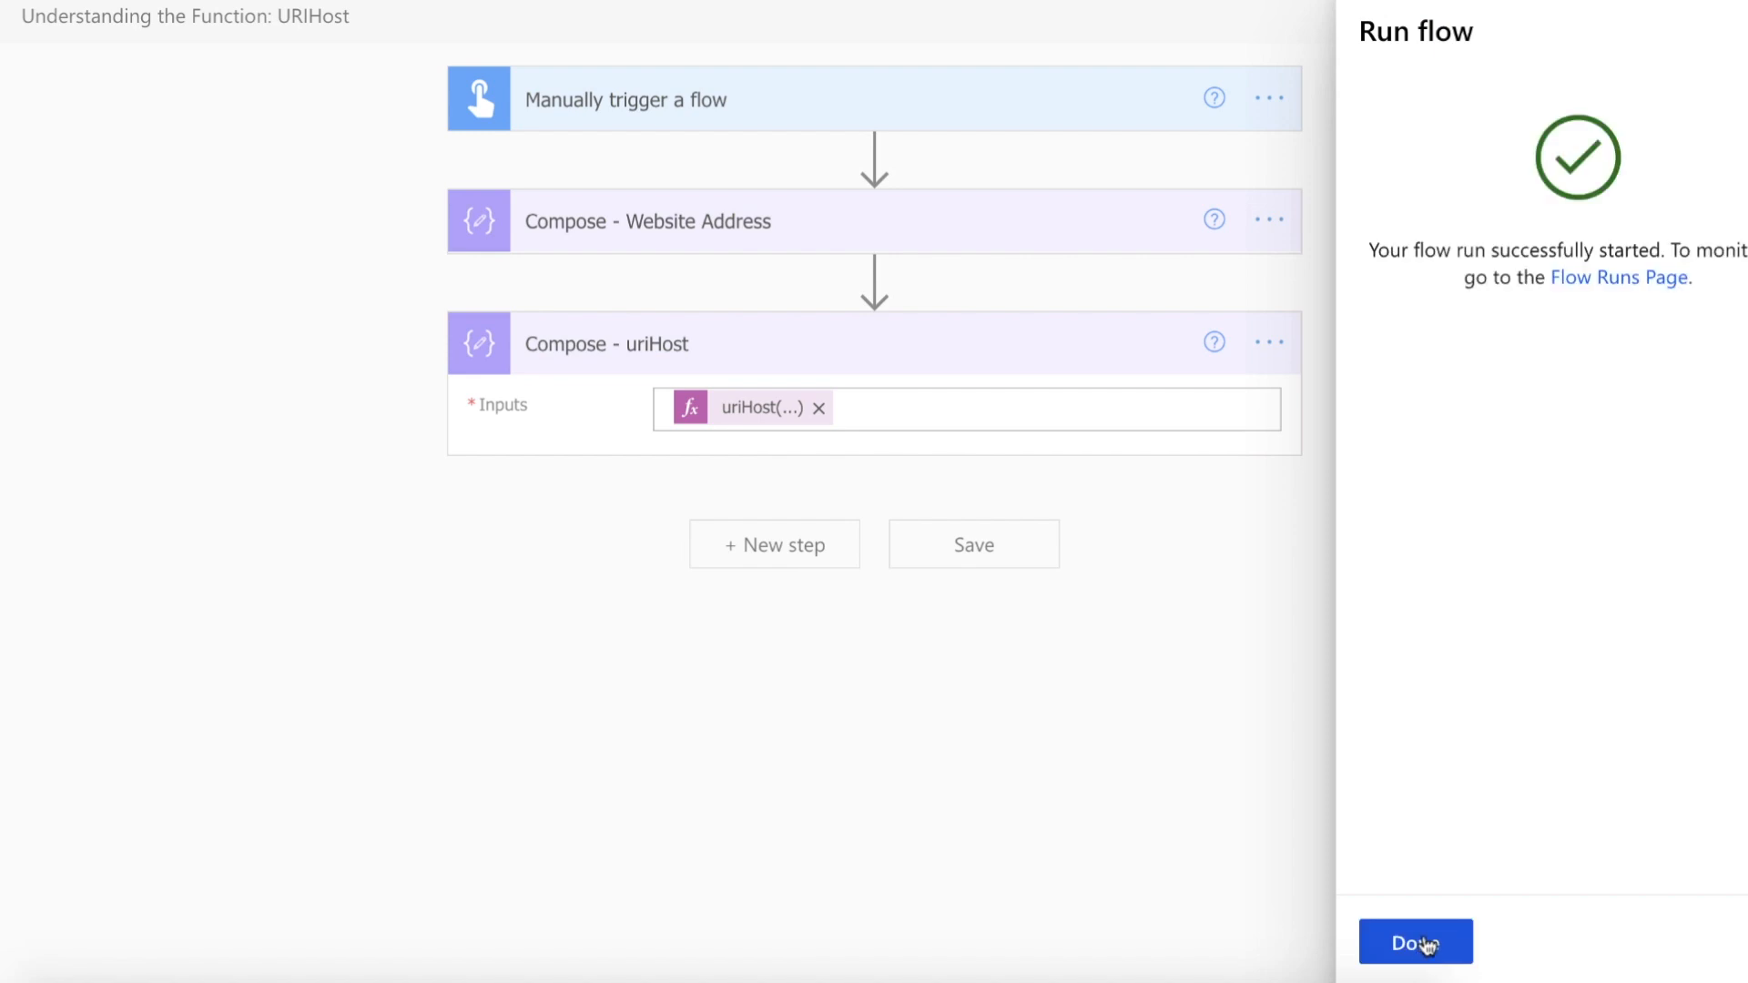
pyautogui.click(1415, 941)
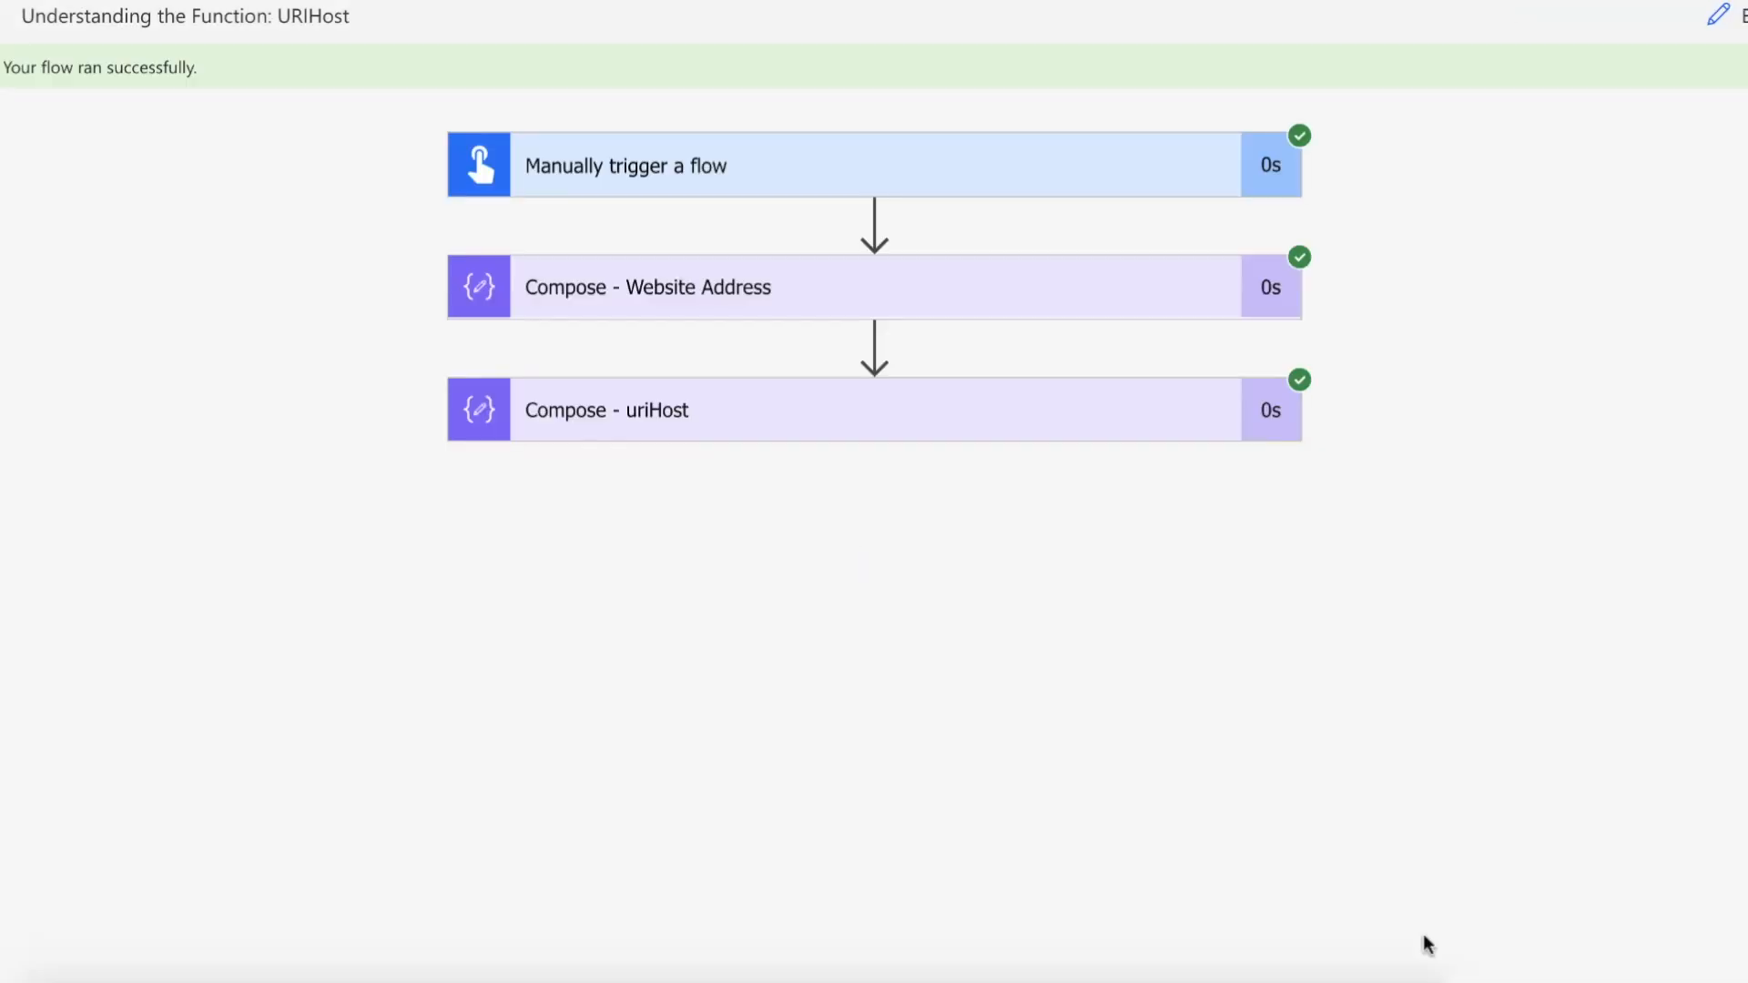
pyautogui.click(847, 409)
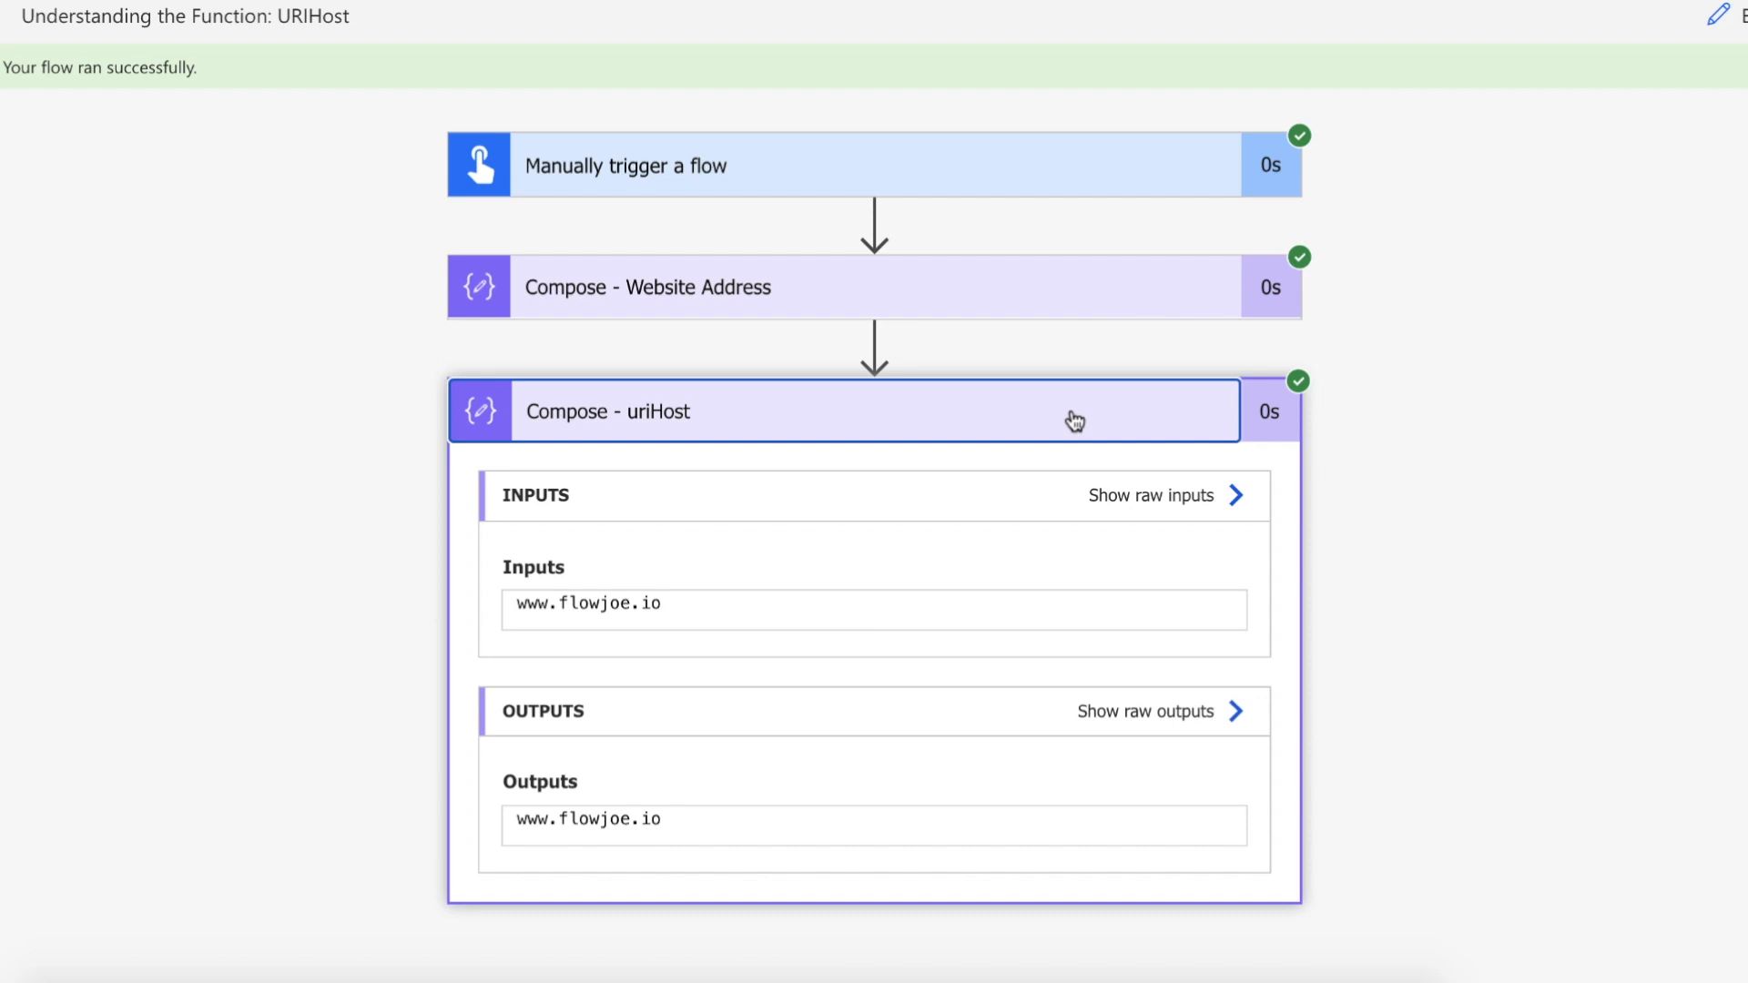
pyautogui.click(647, 286)
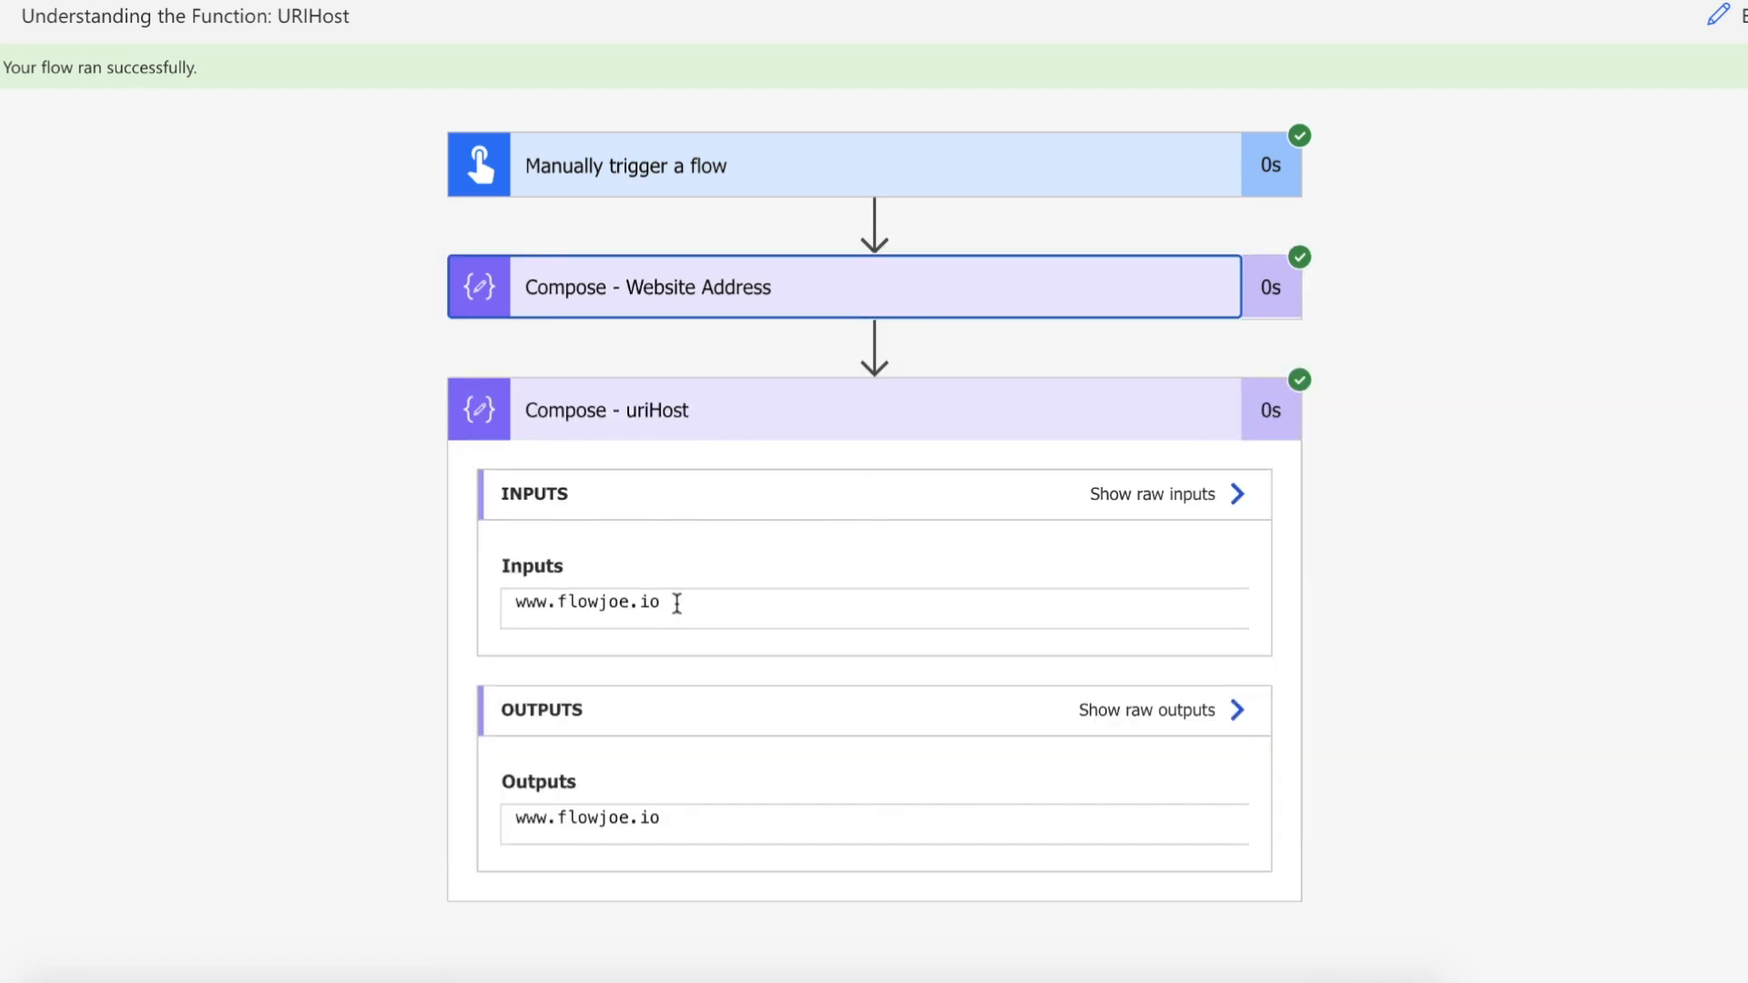
pyautogui.doubleClick(584, 603)
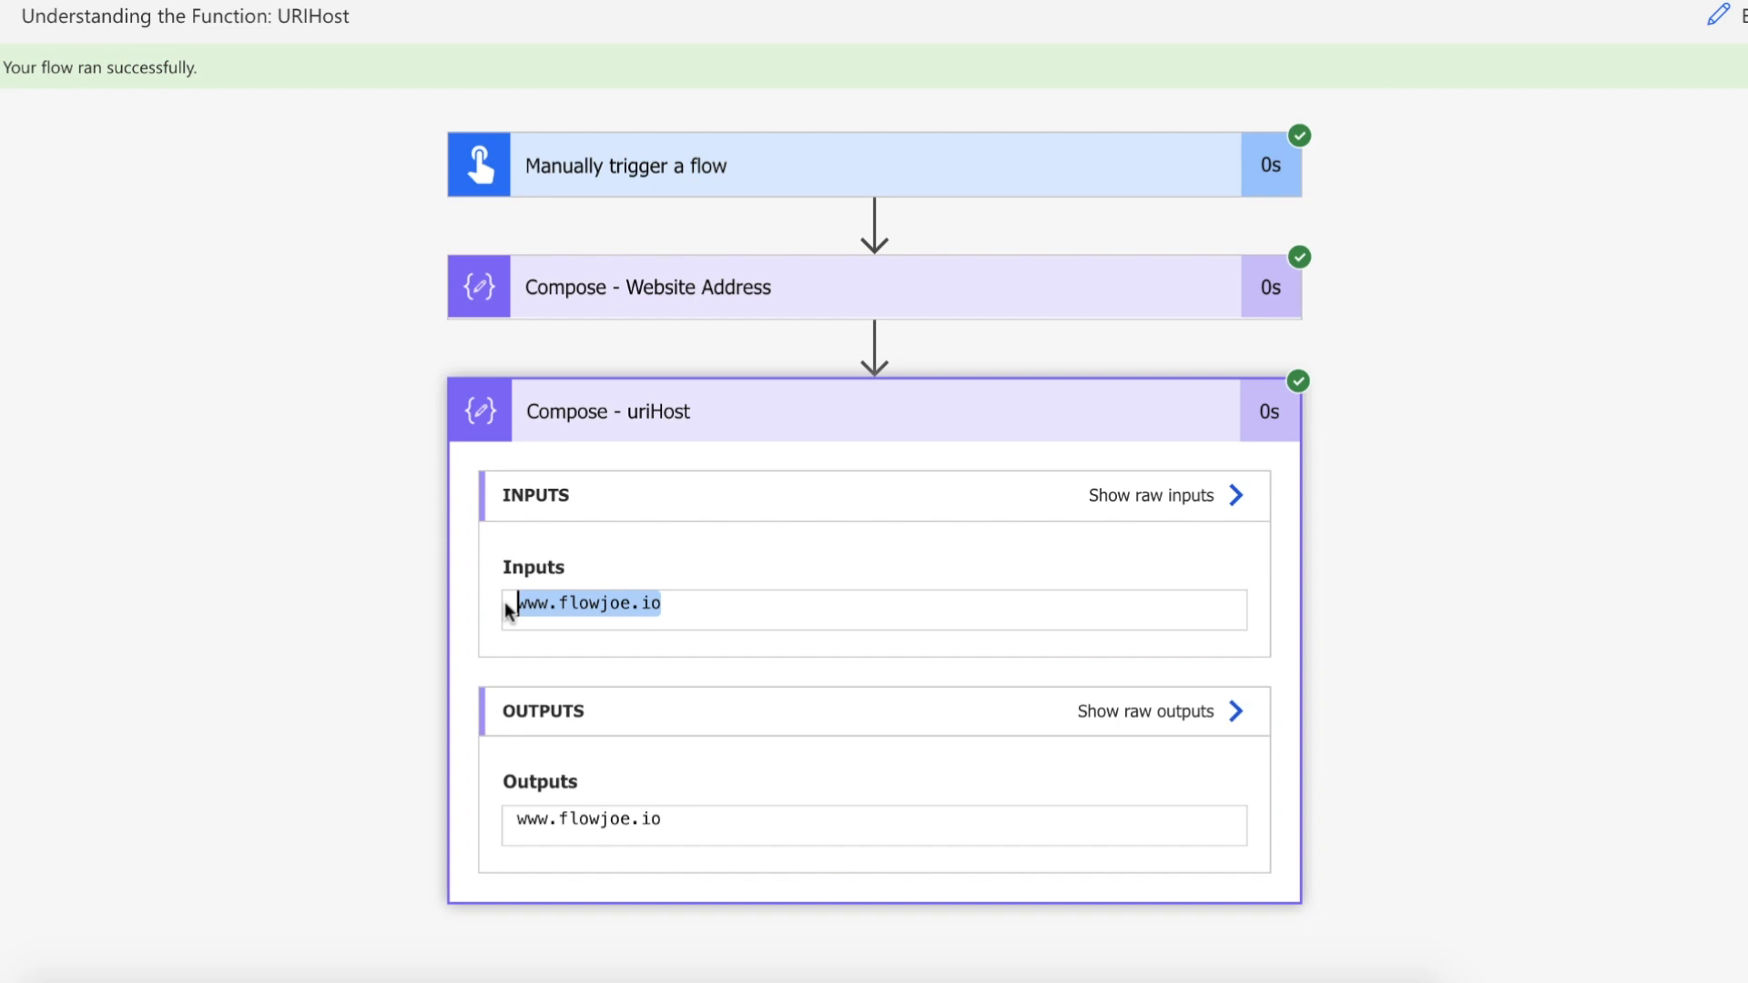
pyautogui.moveTo(768, 445)
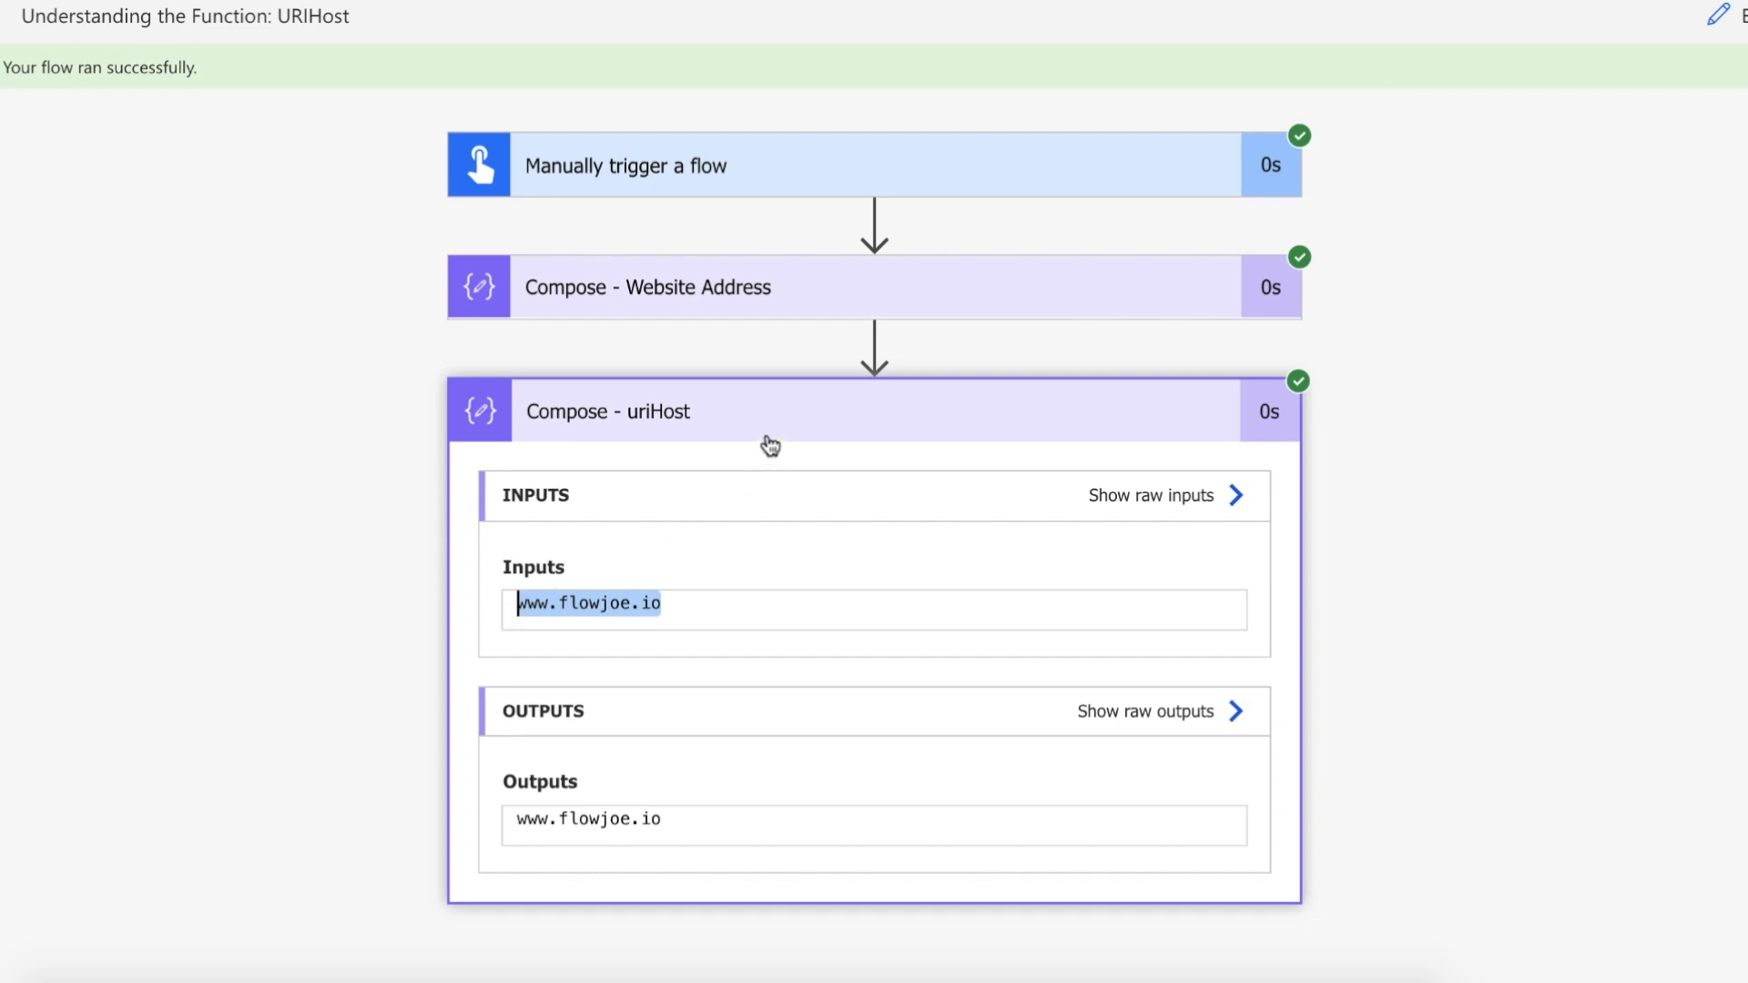